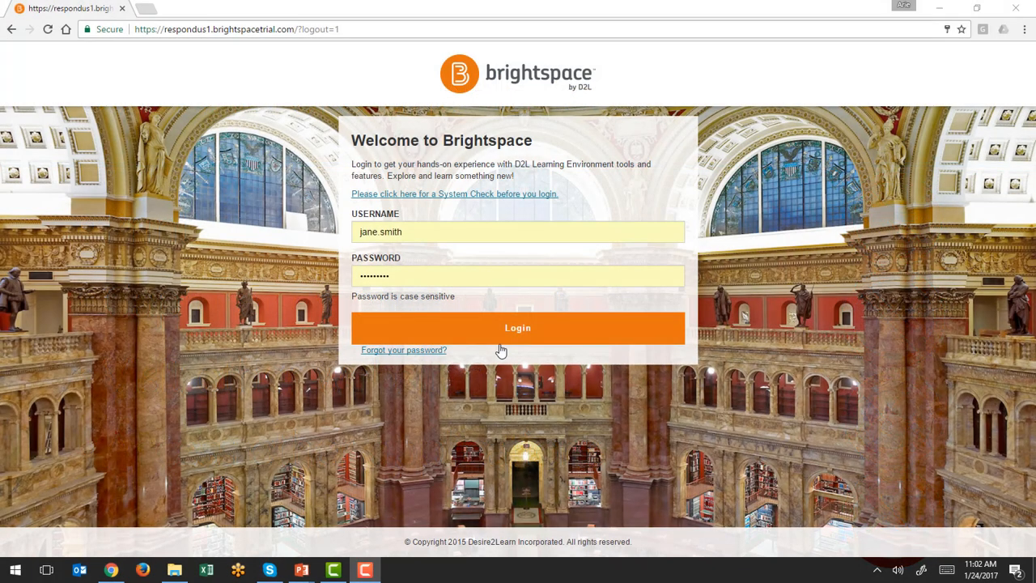
- Sign in to Brightspace and reach the Geography 101 quiz list
left_click(517, 328)
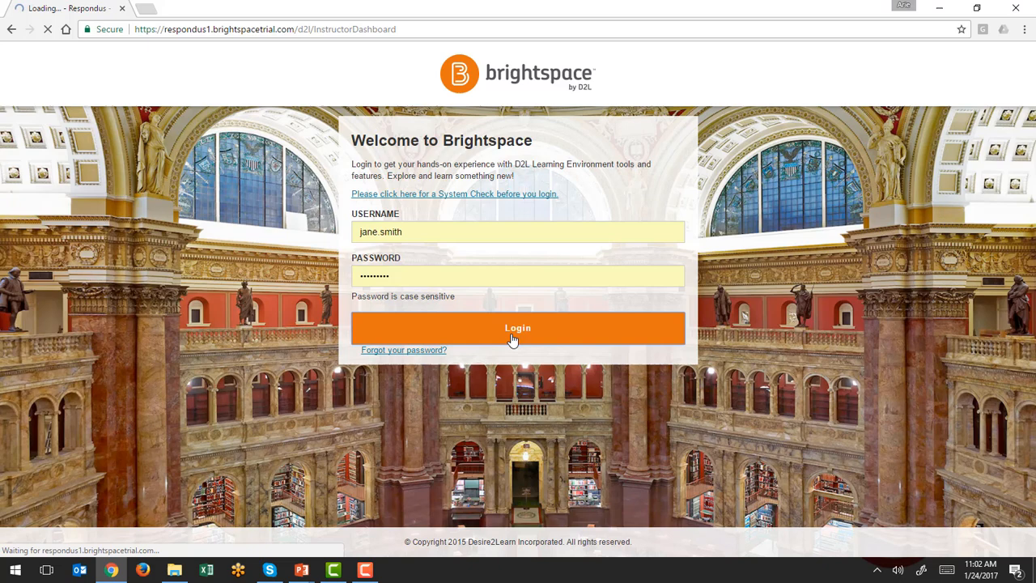
left_click(517, 327)
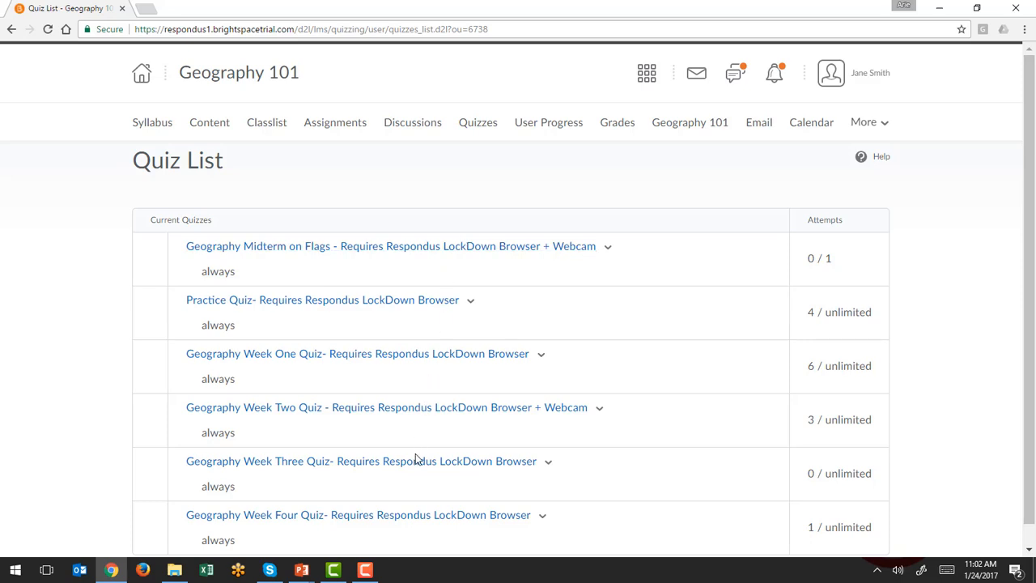
- Launch LockDown Browser from the Geography Week Three Quiz summary page
left_click(279, 460)
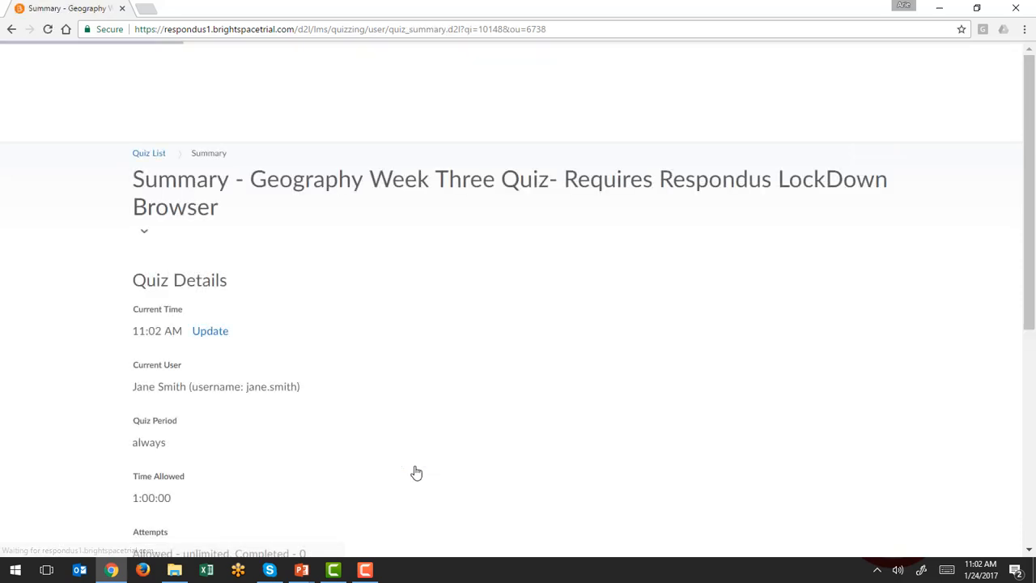
scroll("down", 3)
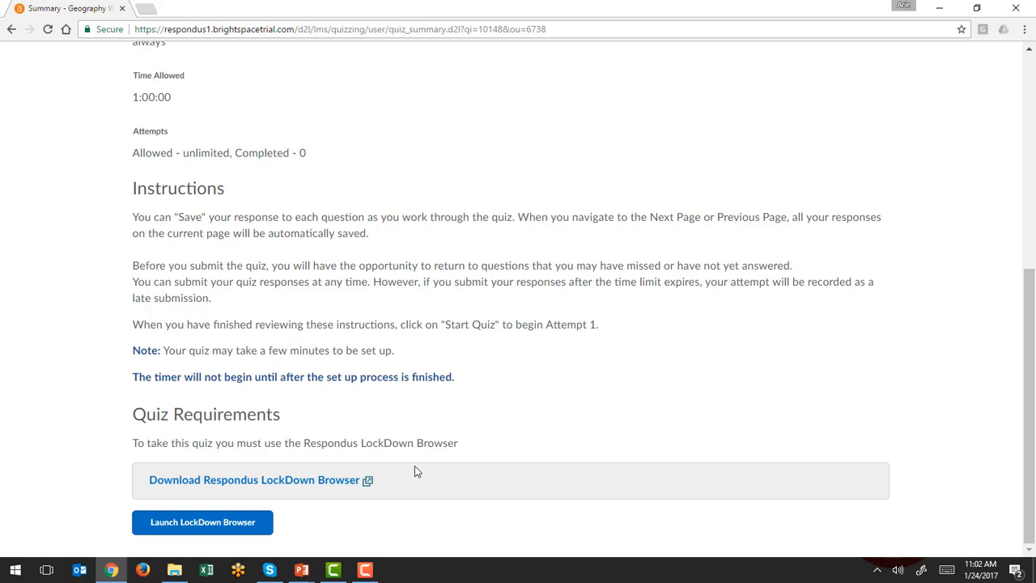
mouse_move(314, 494)
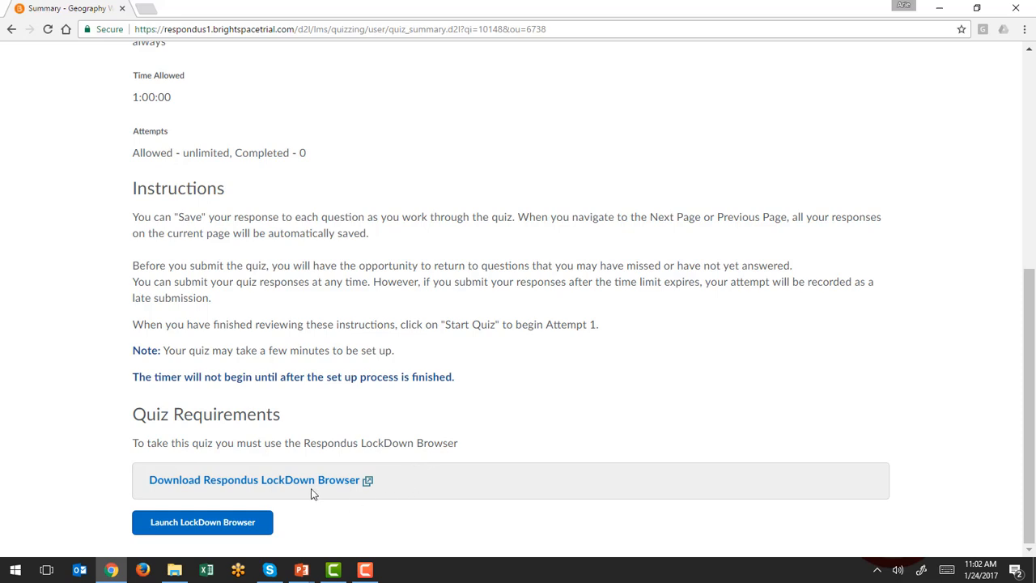
mouse_move(272, 497)
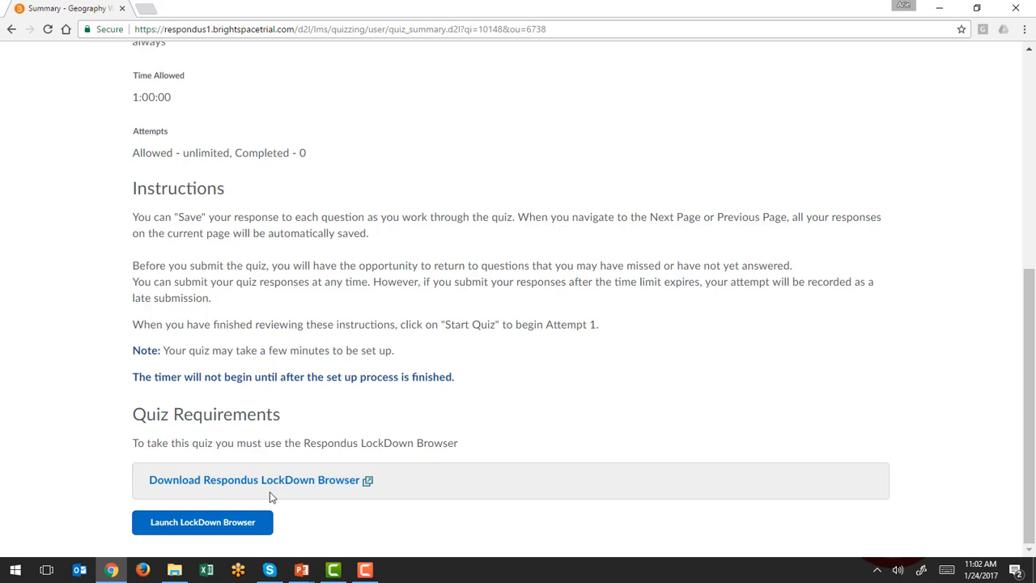
mouse_move(276, 493)
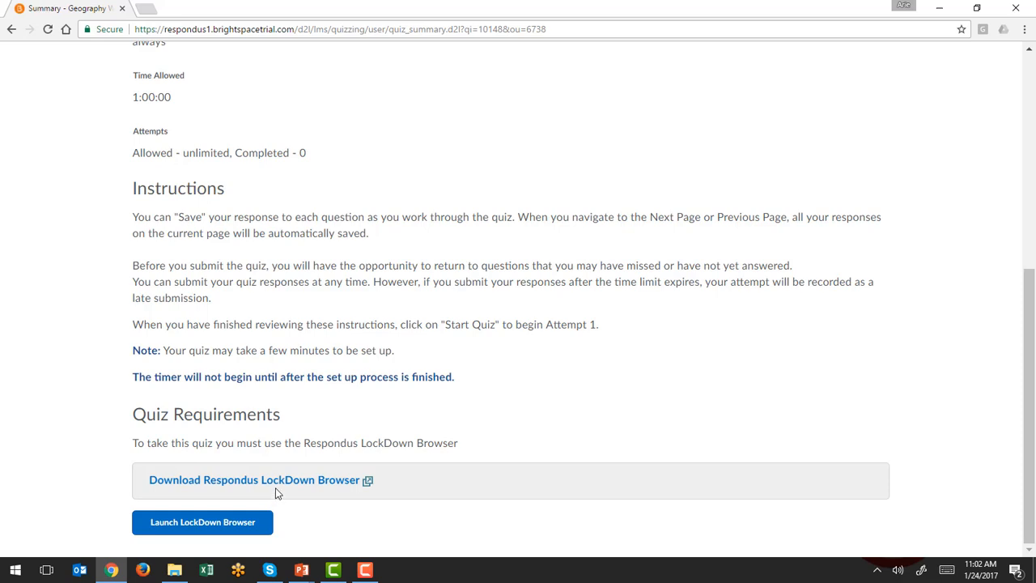
mouse_move(202, 522)
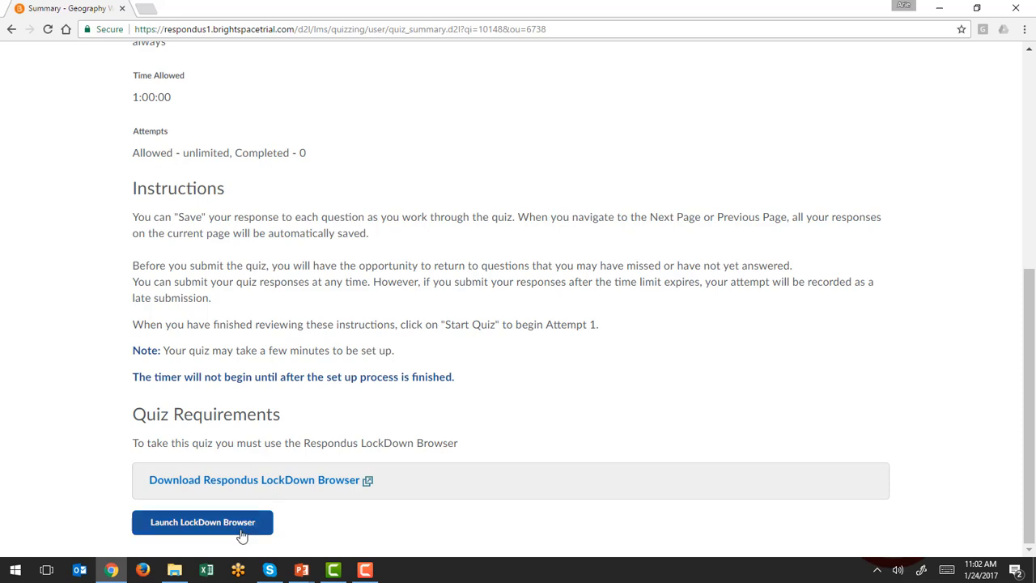
left_click(203, 522)
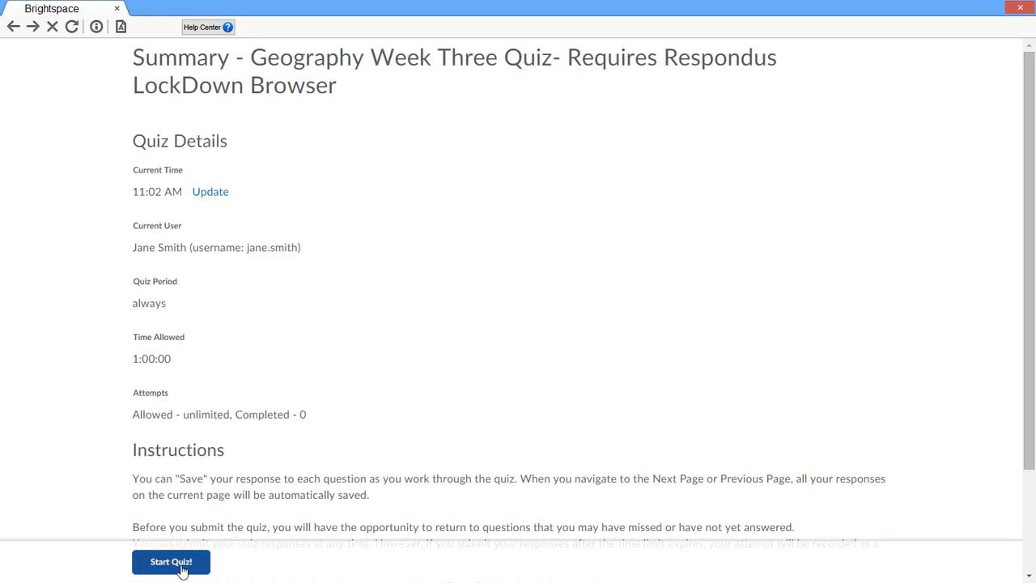
- Start the Week Three quiz attempt so the timer and five questions appear
left_click(171, 562)
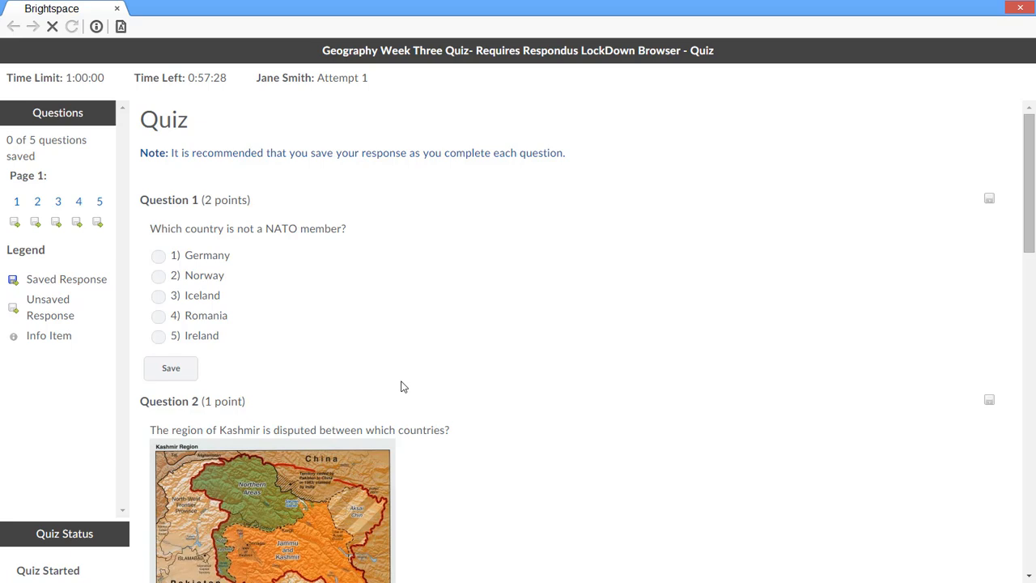
mouse_move(608, 405)
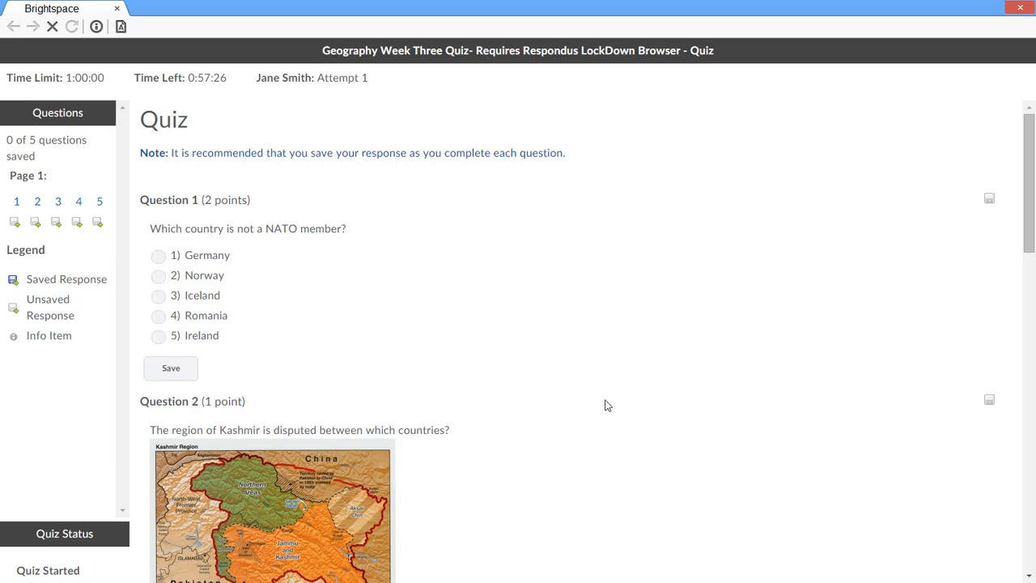
left_click(1020, 8)
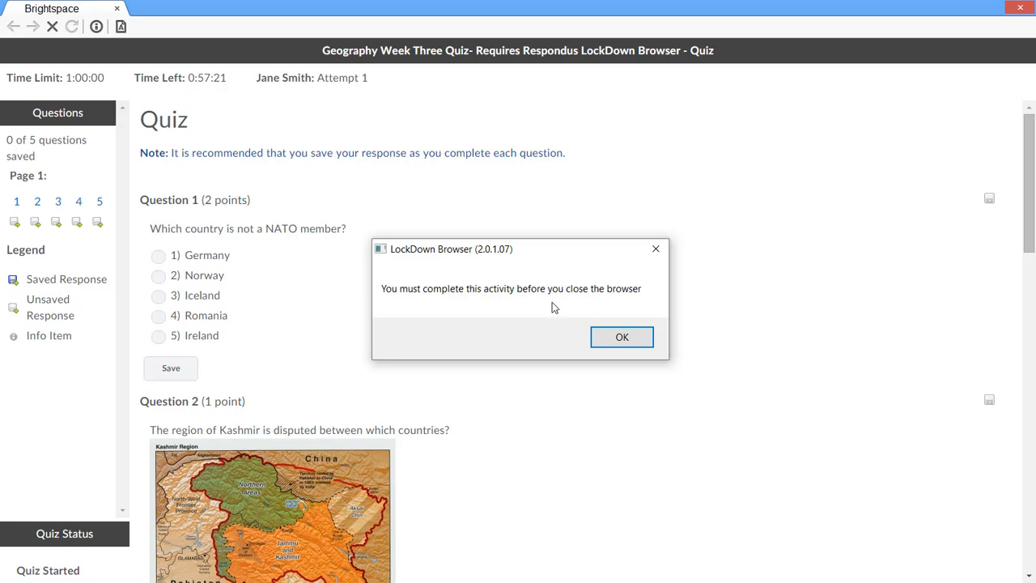
left_click(622, 336)
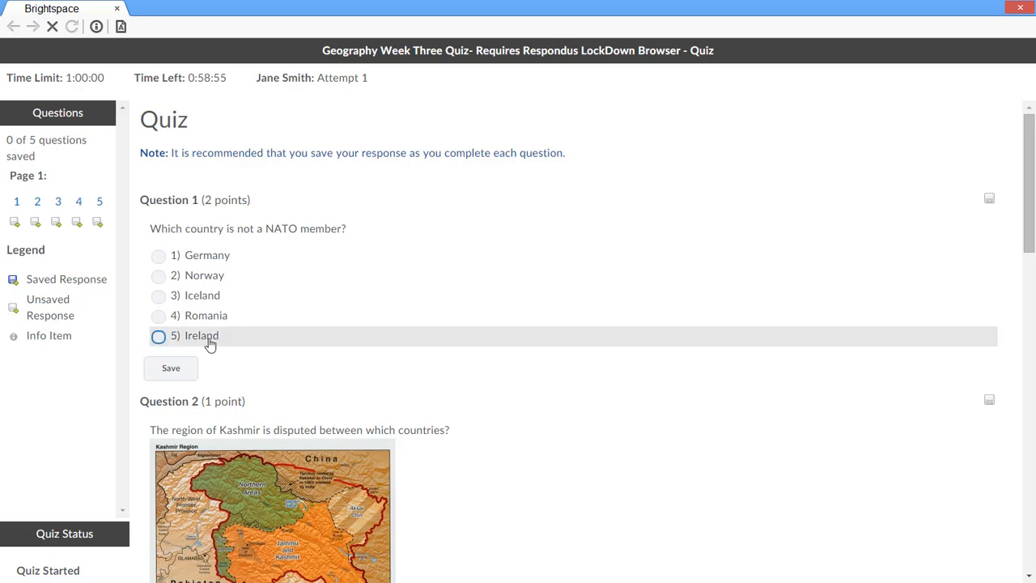
- Follow Question 3's en.wikipedia.org link to the South China Sea article
scroll("down", 3)
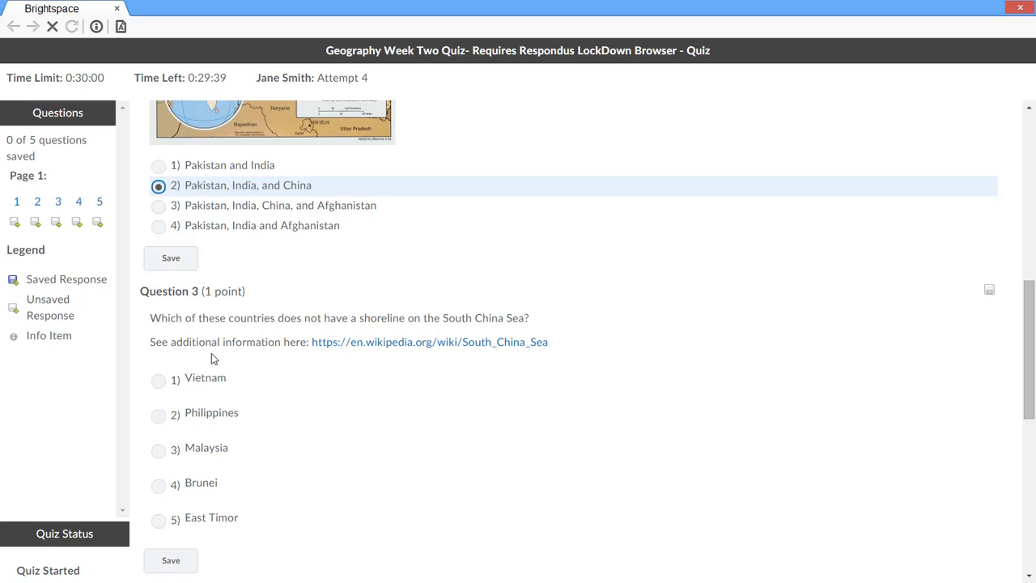
mouse_move(360, 350)
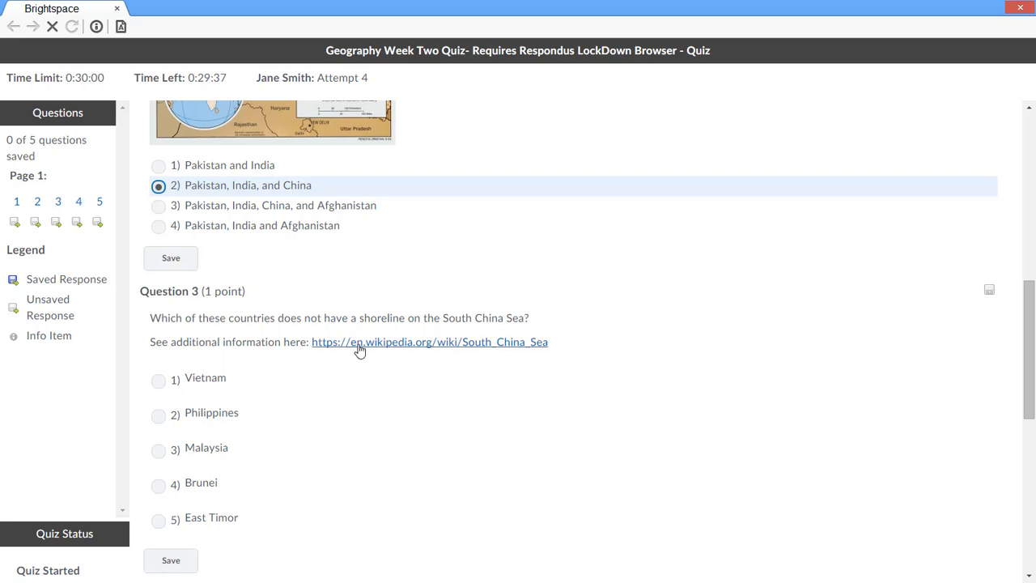
mouse_move(433, 352)
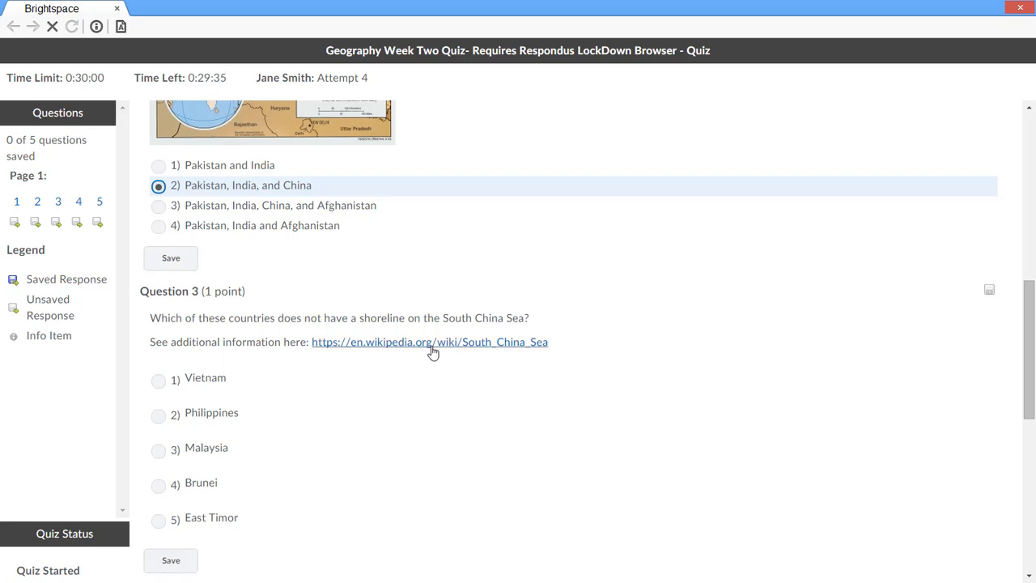
left_click(429, 341)
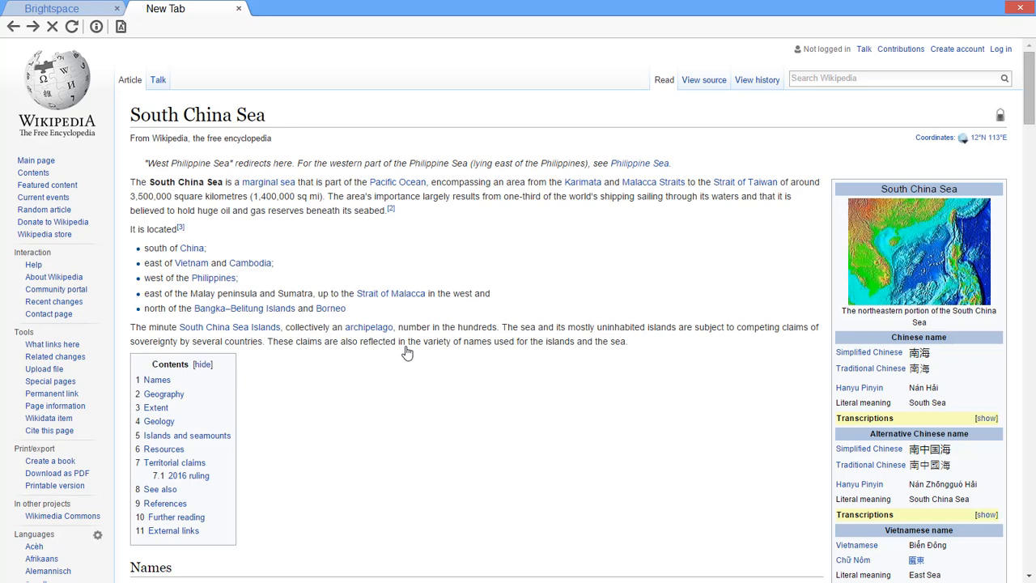
mouse_move(250, 263)
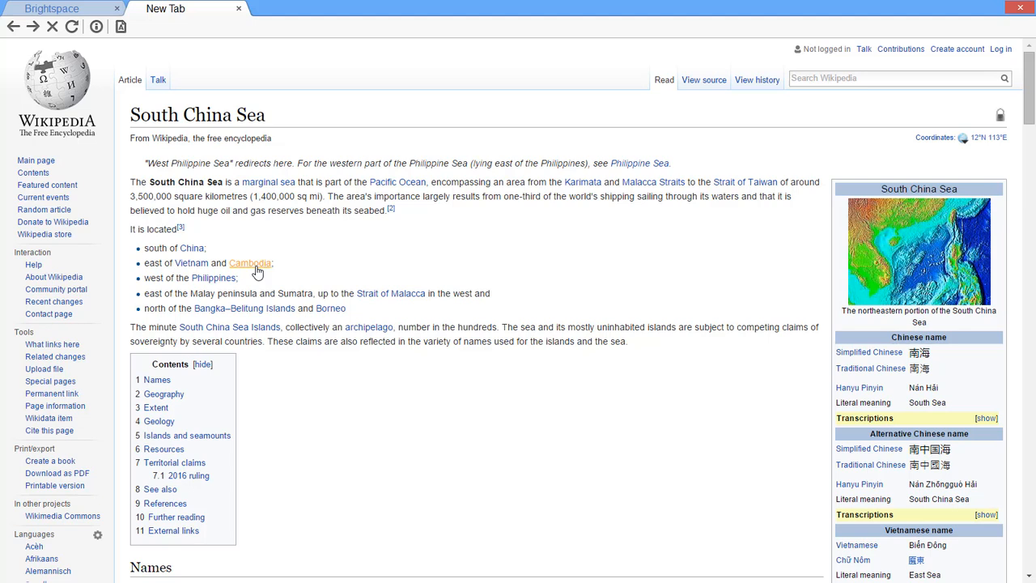
- Consult the Cambodia article, finish answering, and go to the submission confirmation page
left_click(250, 263)
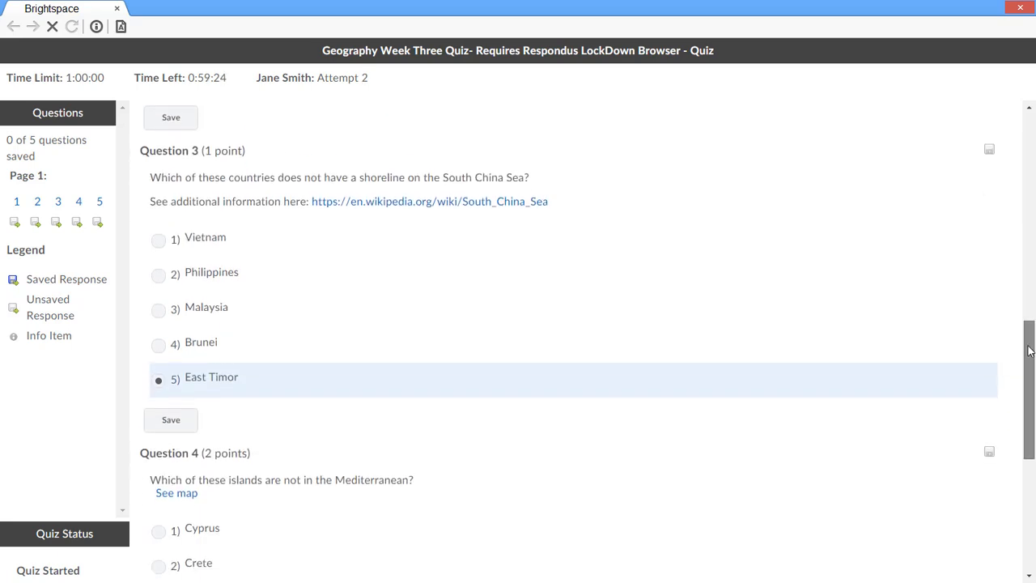
scroll("down", 3)
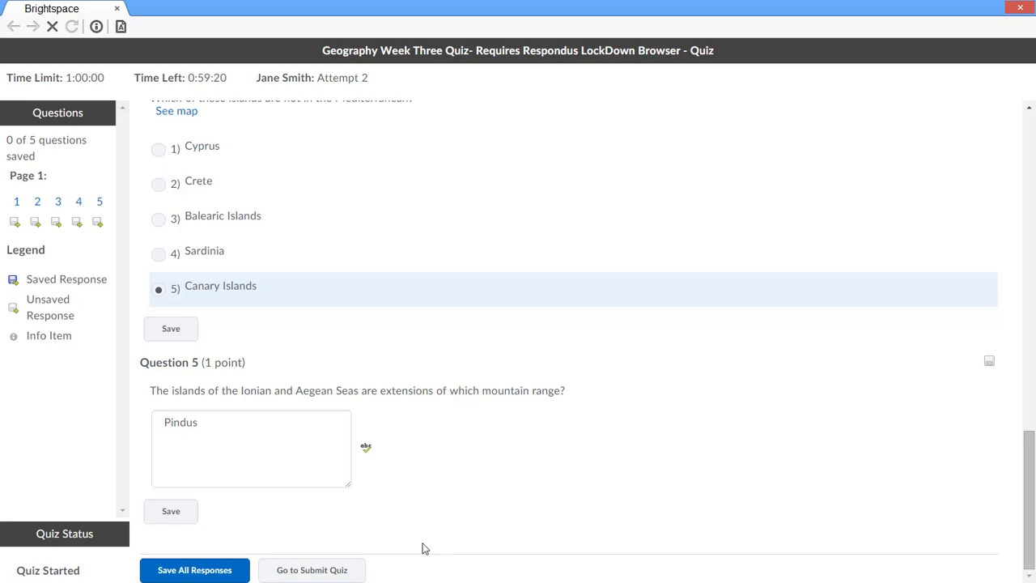
left_click(311, 569)
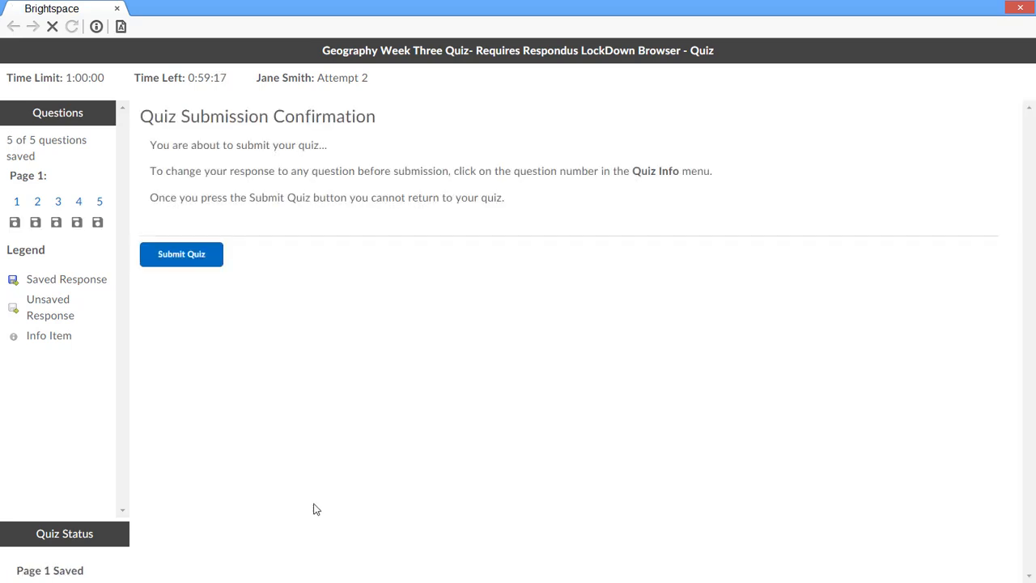
- Submit the quiz, confirm with Yes, and finish on the Quiz Submissions page
left_click(182, 253)
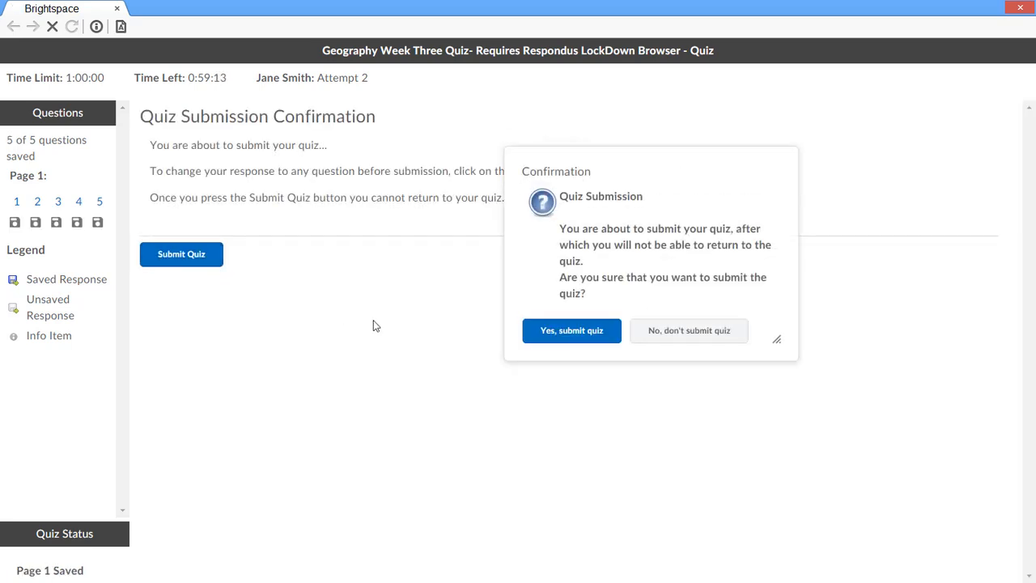
left_click(571, 330)
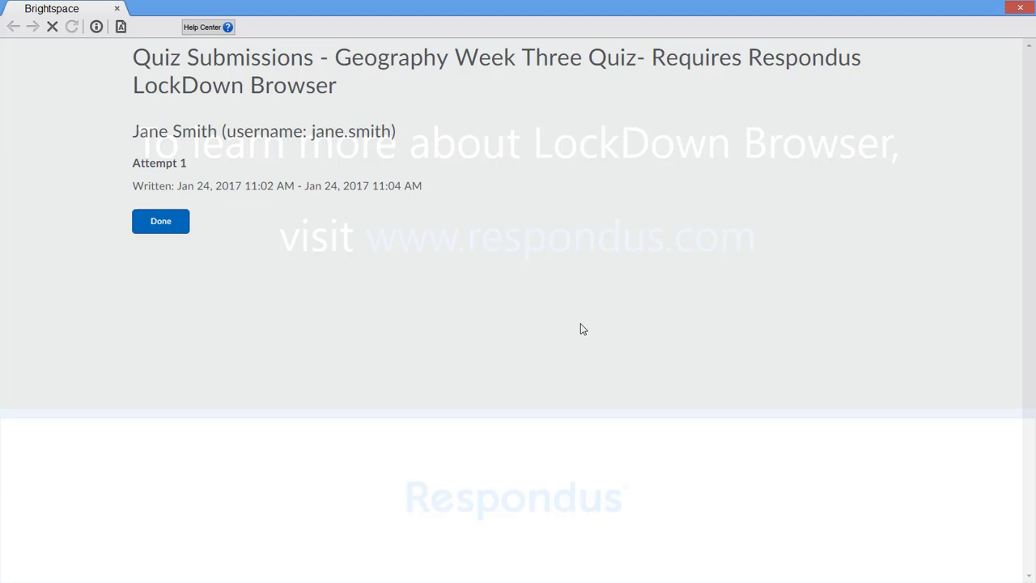
left_click(161, 220)
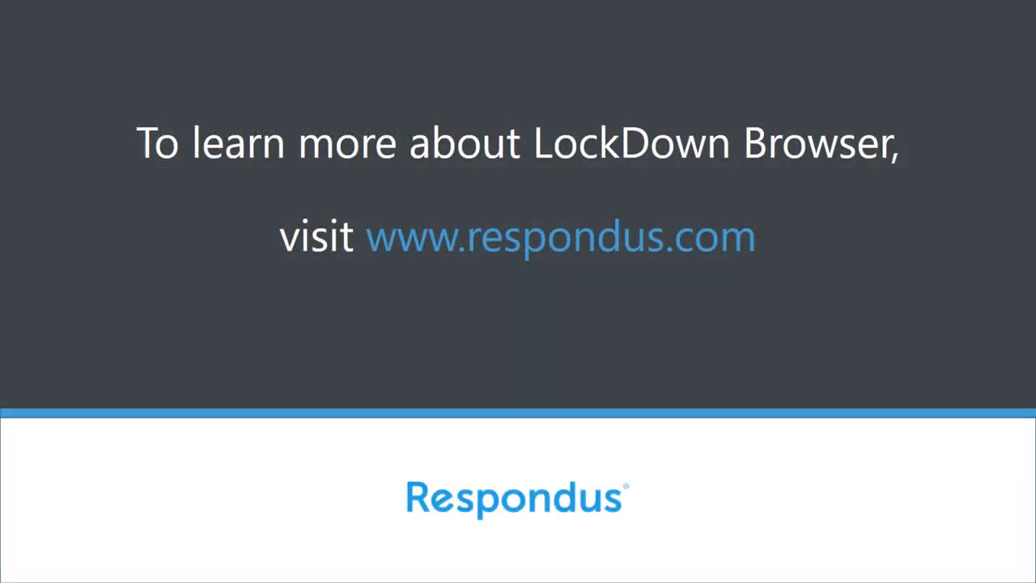